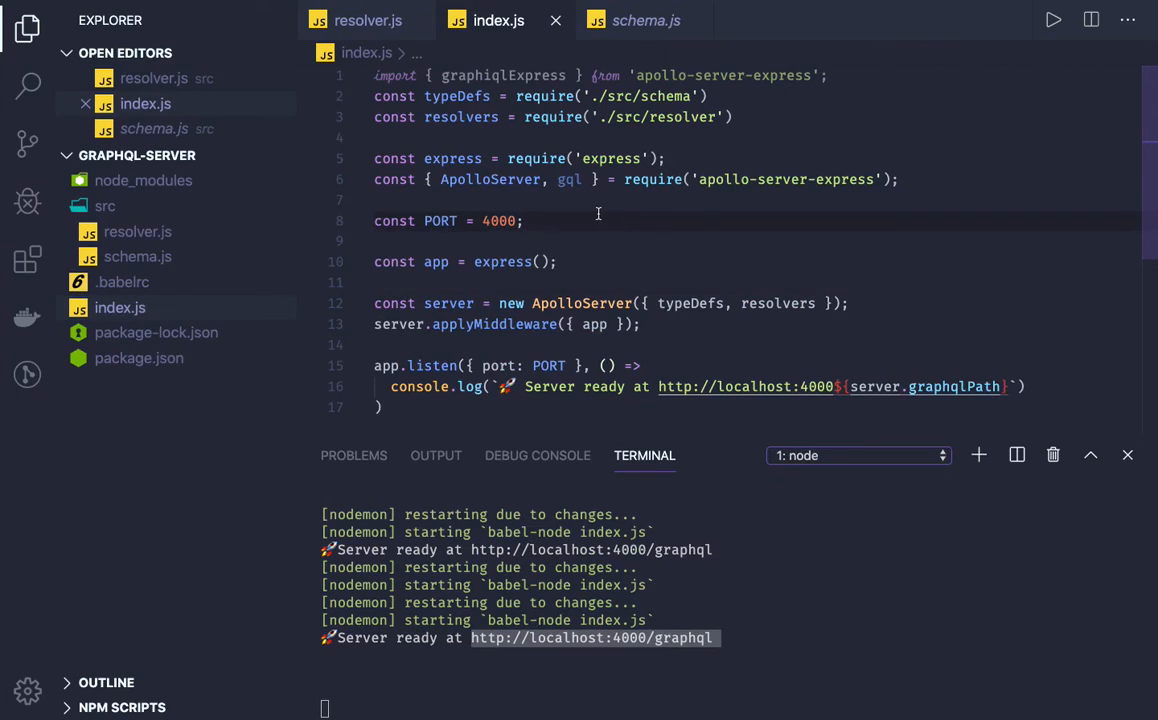
{"action": "mouse_move", "coordinate": [473, 195]}
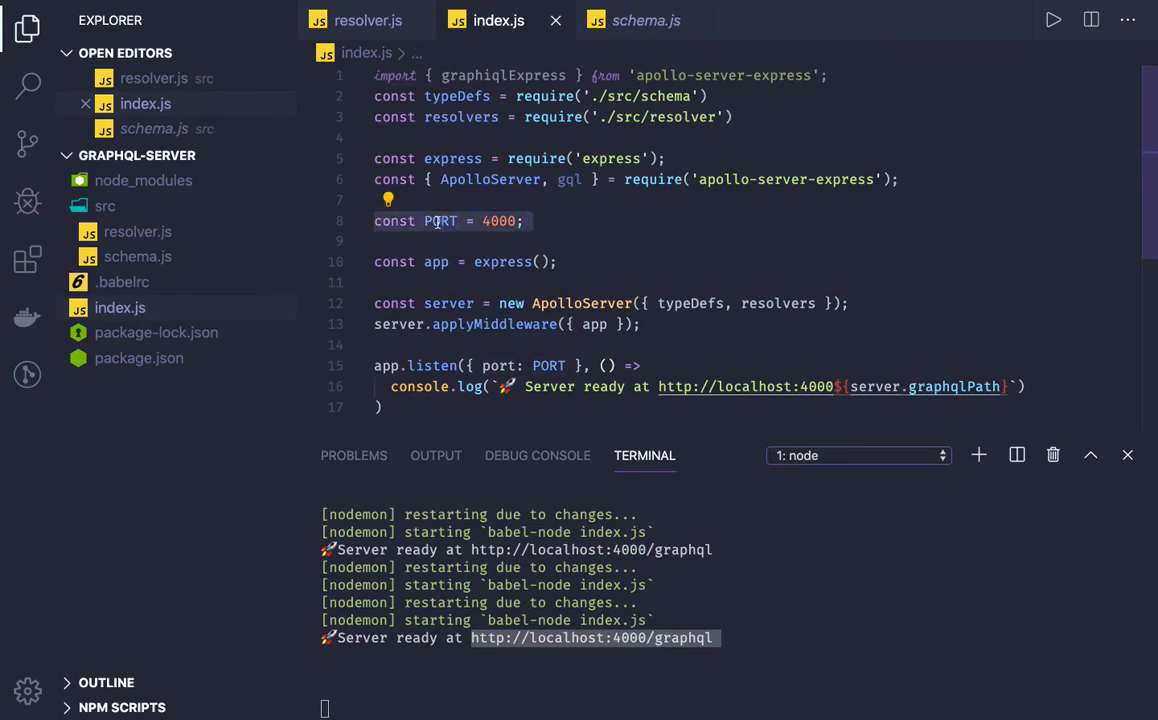
Step: Open the resolver file and the schema definitions file in VS Code
{"action": "left_click", "coordinate": [437, 261]}
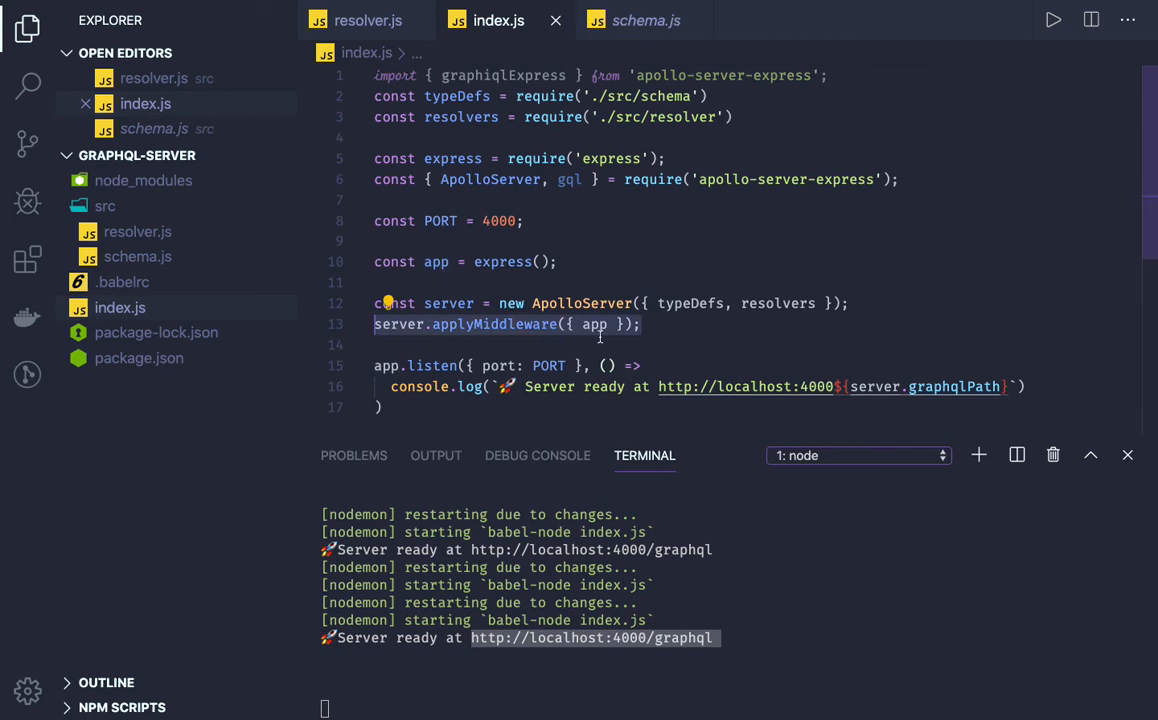
{"action": "mouse_move", "coordinate": [707, 335]}
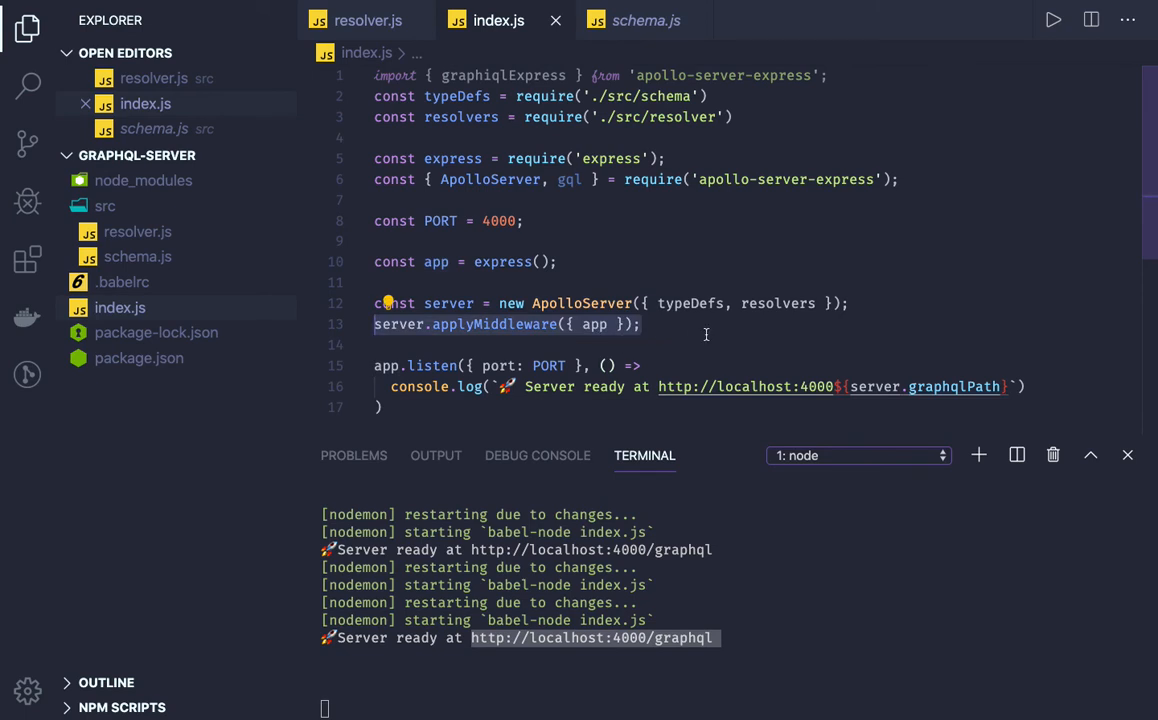
{"action": "left_click", "coordinate": [668, 200]}
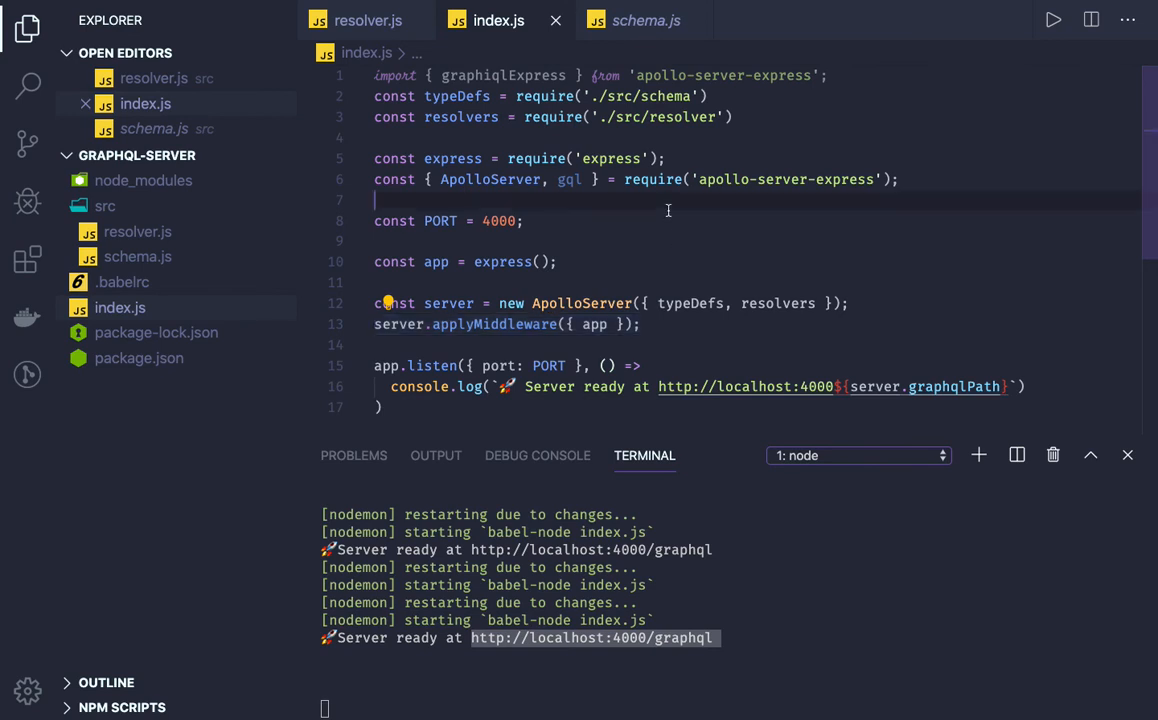
{"action": "left_click", "coordinate": [367, 20]}
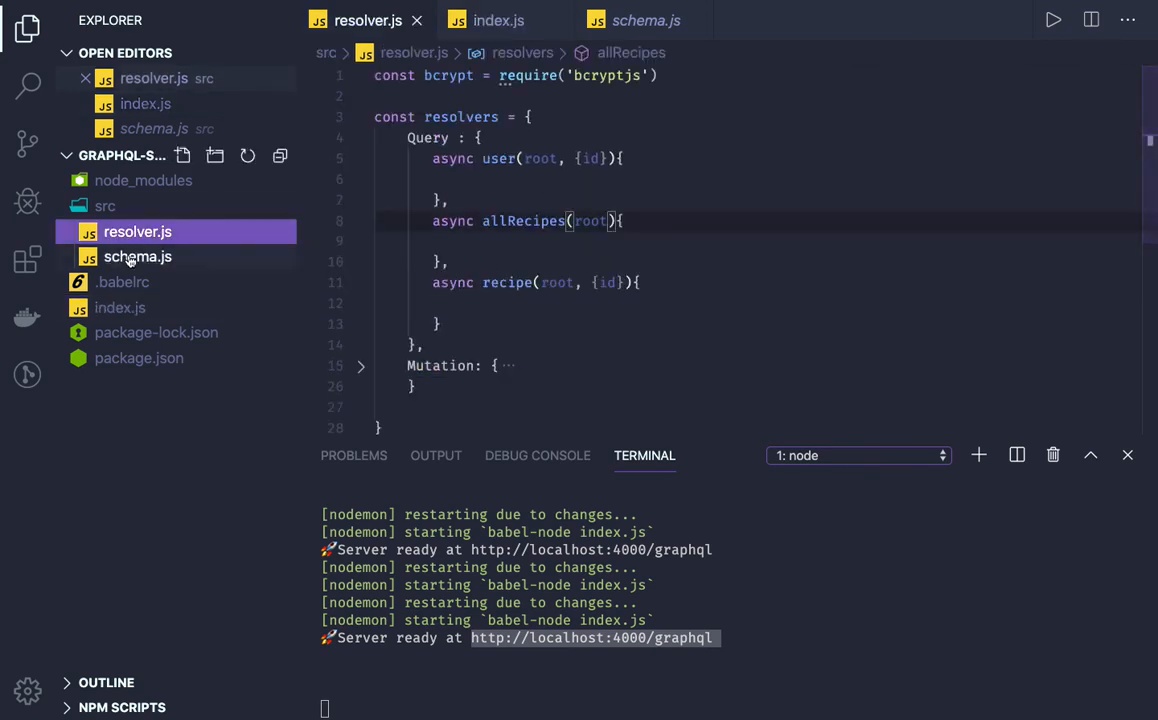
{"action": "left_click", "coordinate": [137, 256]}
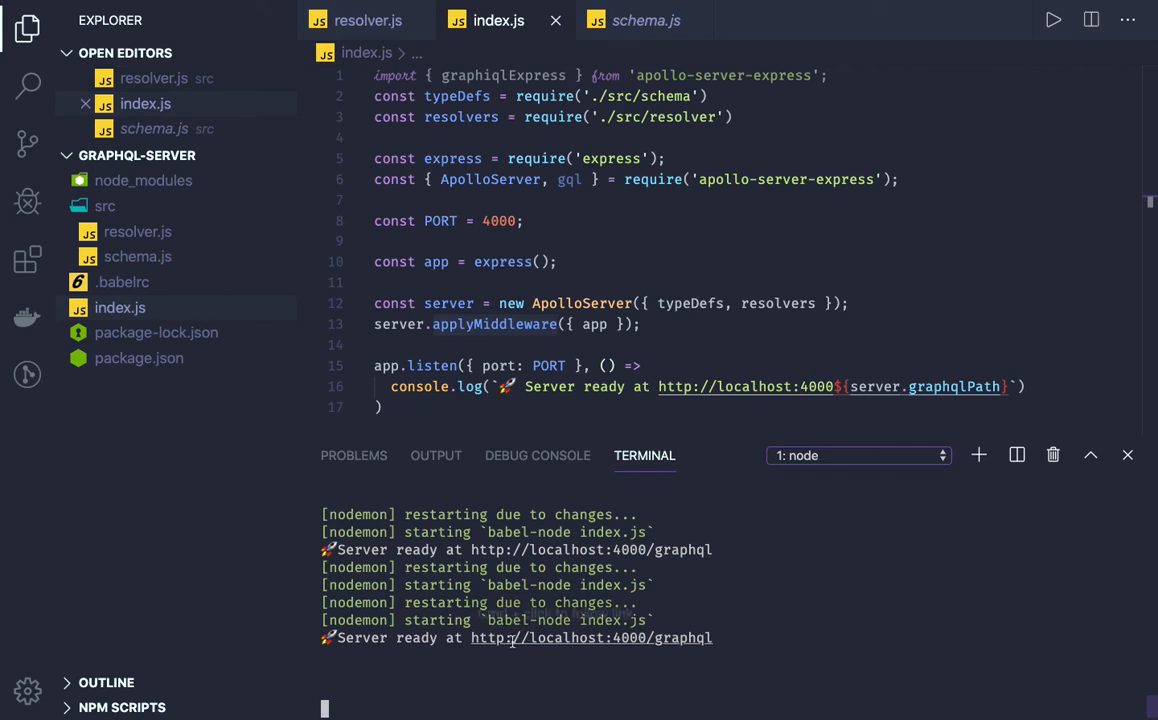
{"action": "mouse_move", "coordinate": [591, 638]}
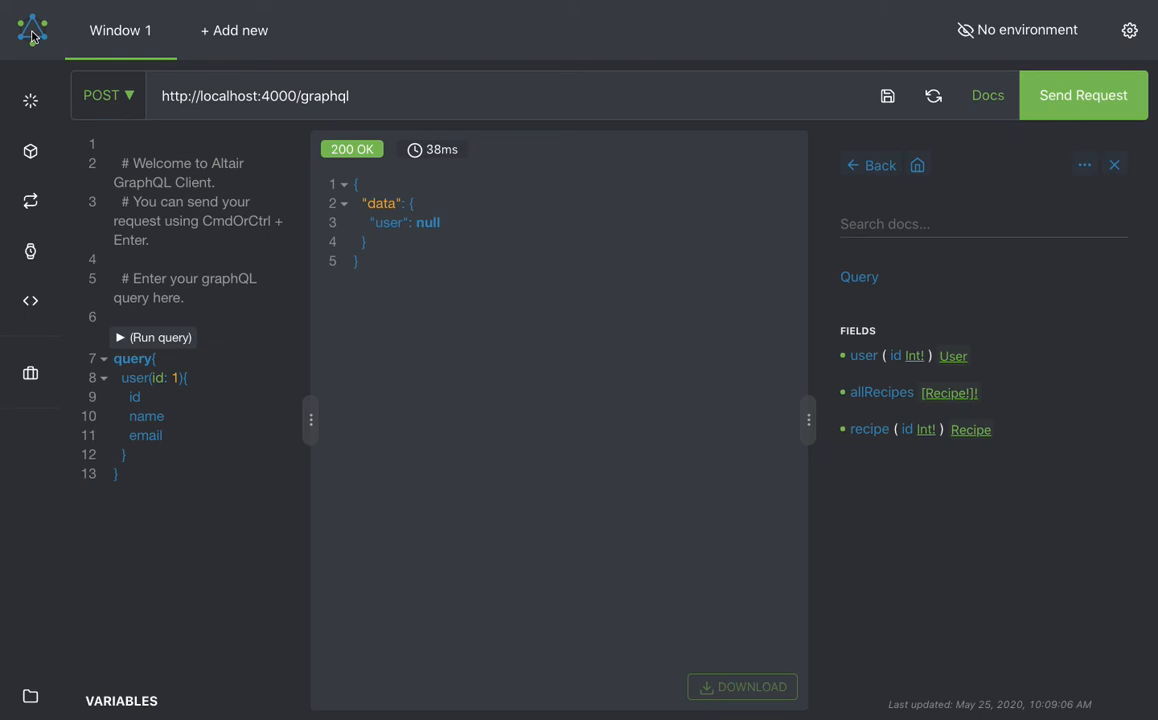
{"action": "mouse_move", "coordinate": [51, 42]}
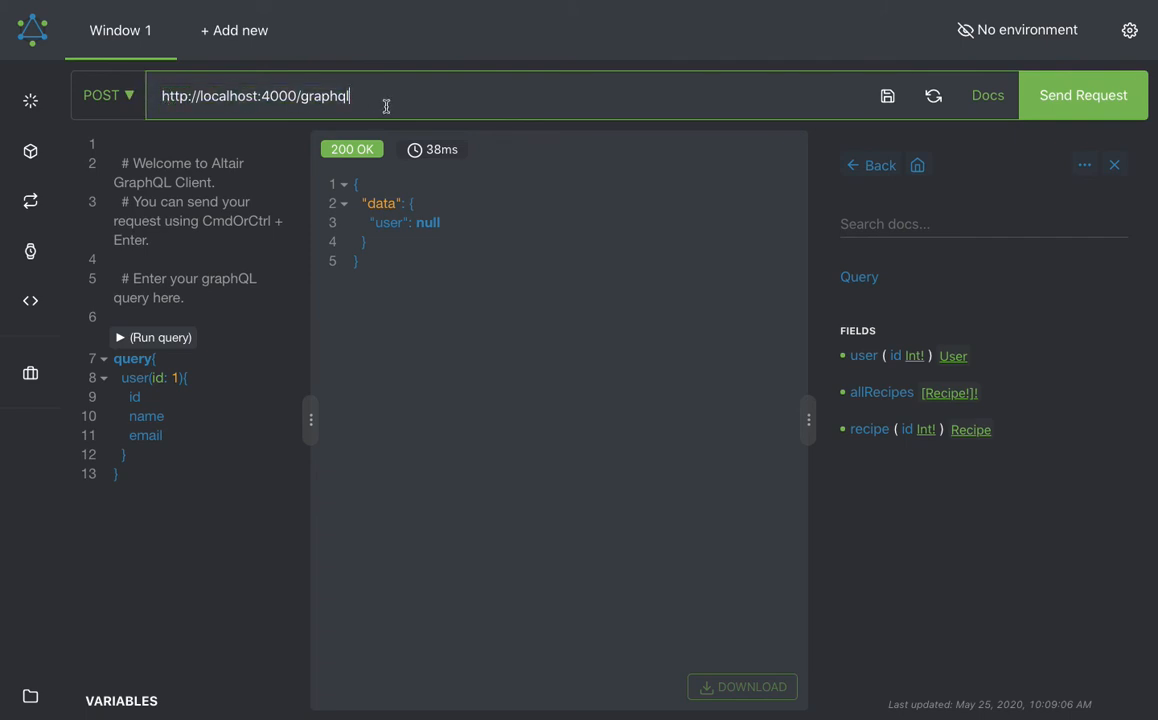
Step: Send the query to /graphiql, dismiss the notice, then restore the /graphql endpoint
{"action": "left_click", "coordinate": [1082, 94]}
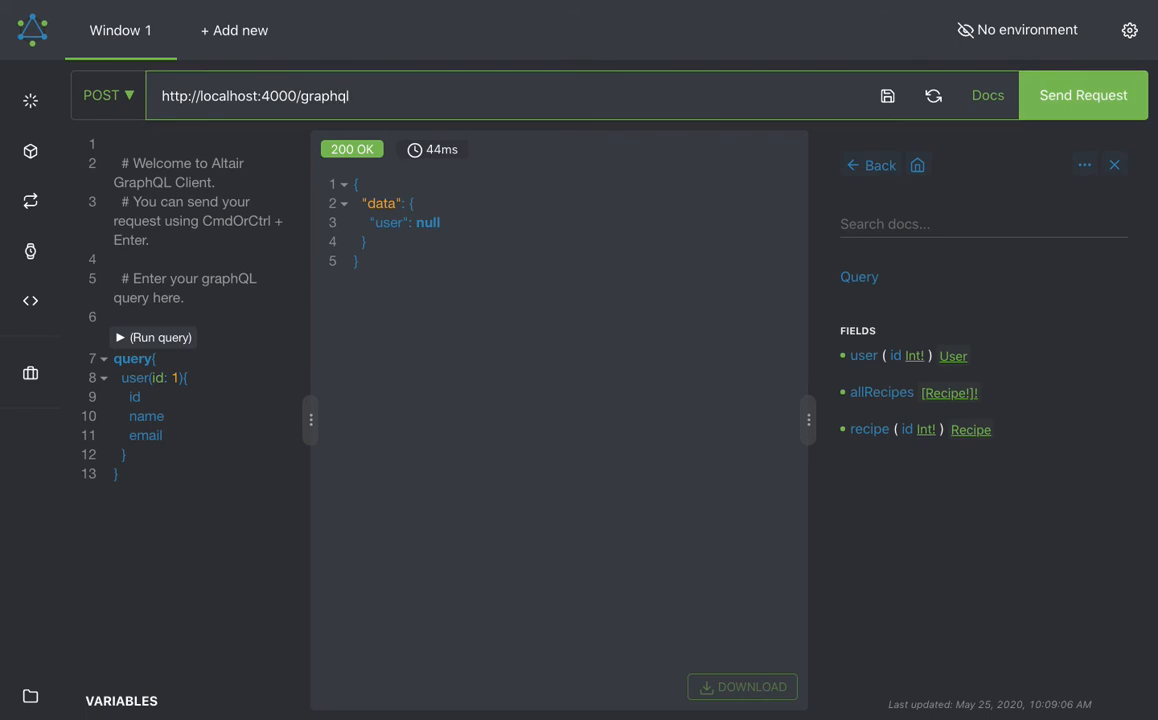
{"action": "mouse_move", "coordinate": [868, 68]}
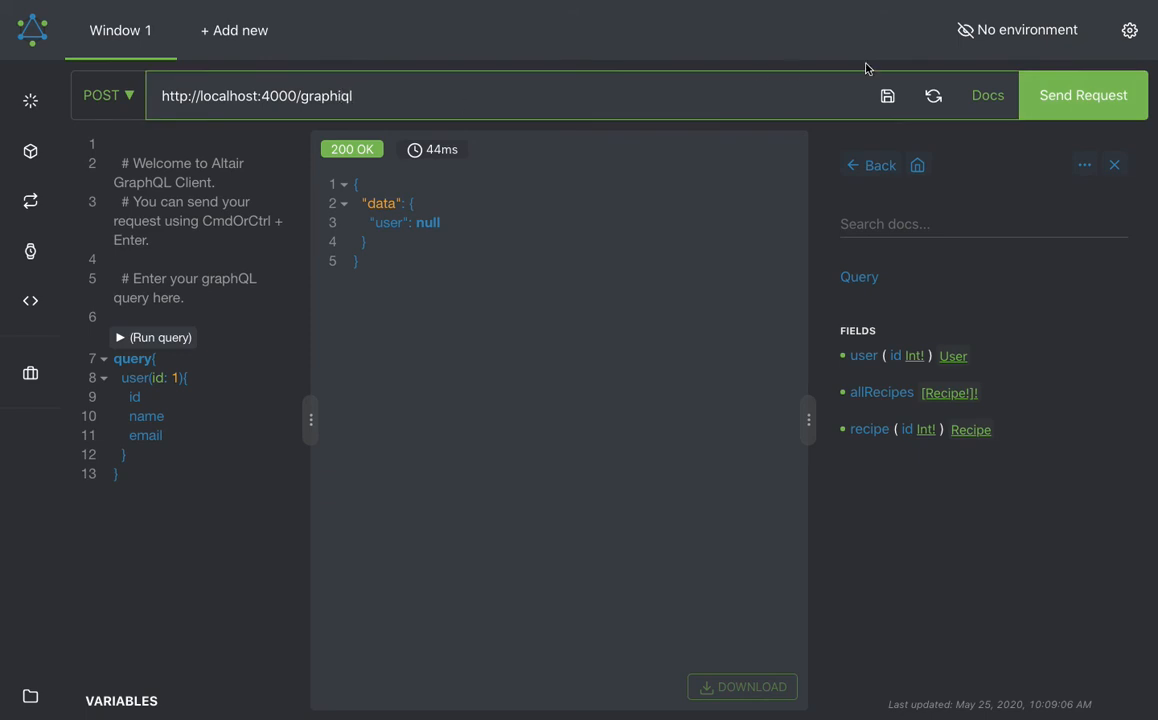
{"action": "left_click", "coordinate": [1082, 95]}
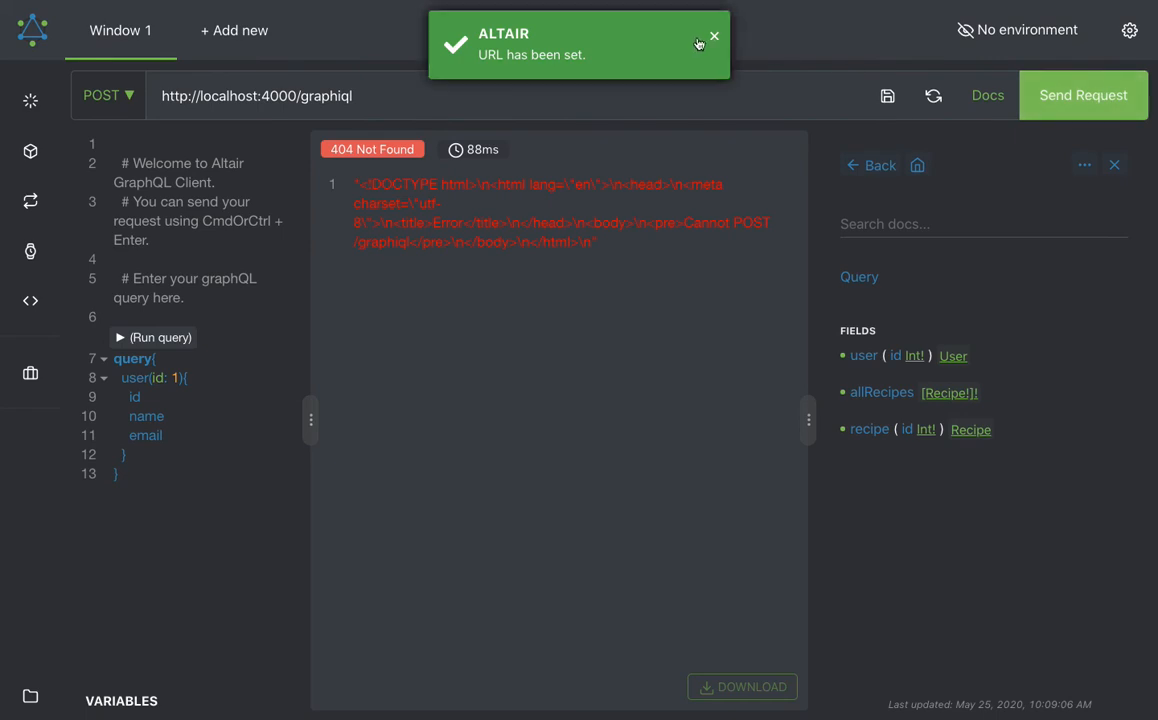
{"action": "left_click", "coordinate": [714, 37]}
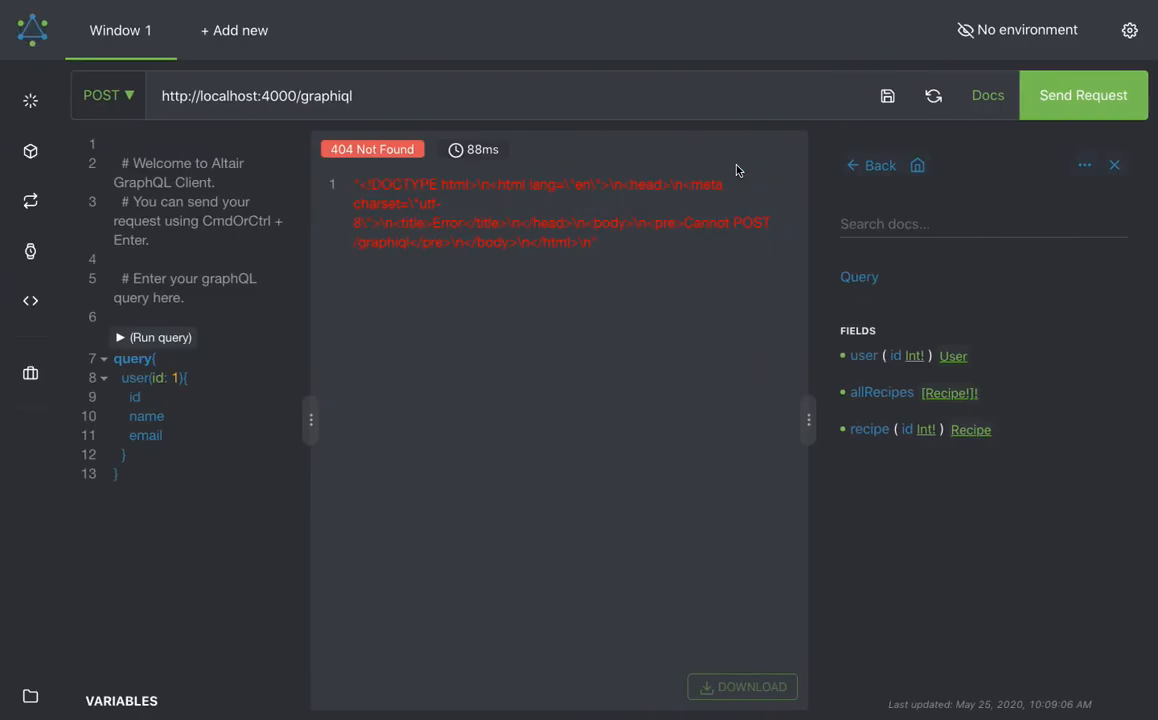
{"action": "mouse_move", "coordinate": [501, 53]}
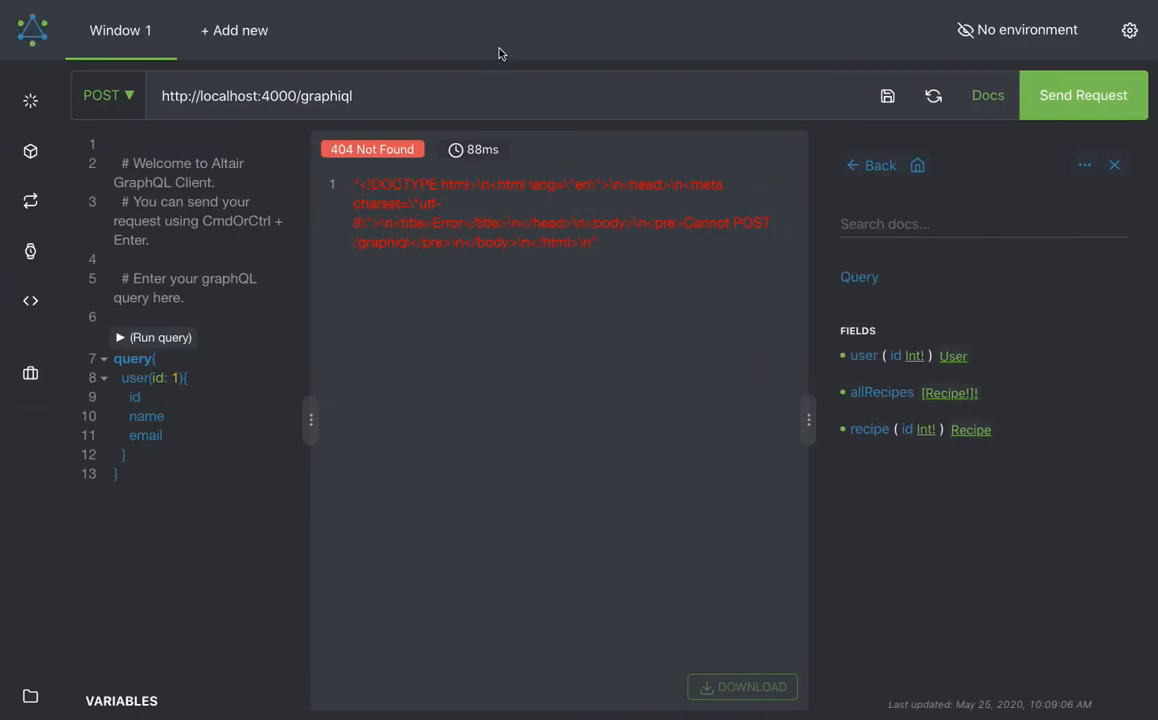
{"action": "mouse_move", "coordinate": [335, 9]}
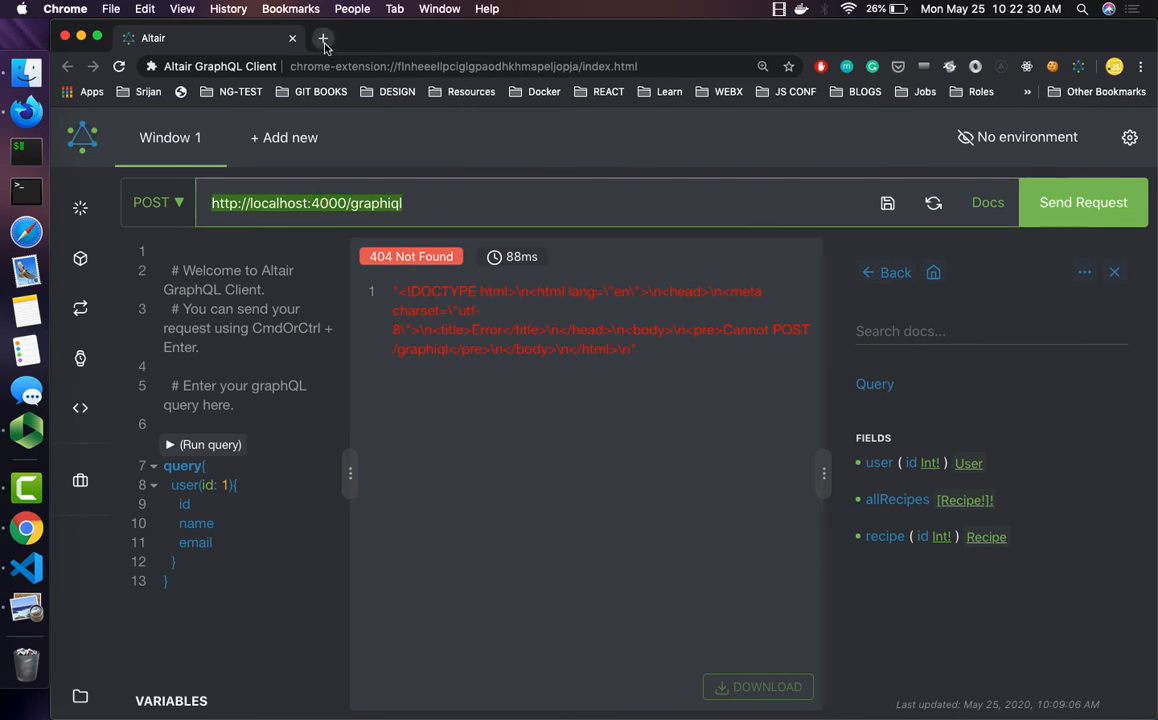
{"action": "left_click", "coordinate": [323, 42]}
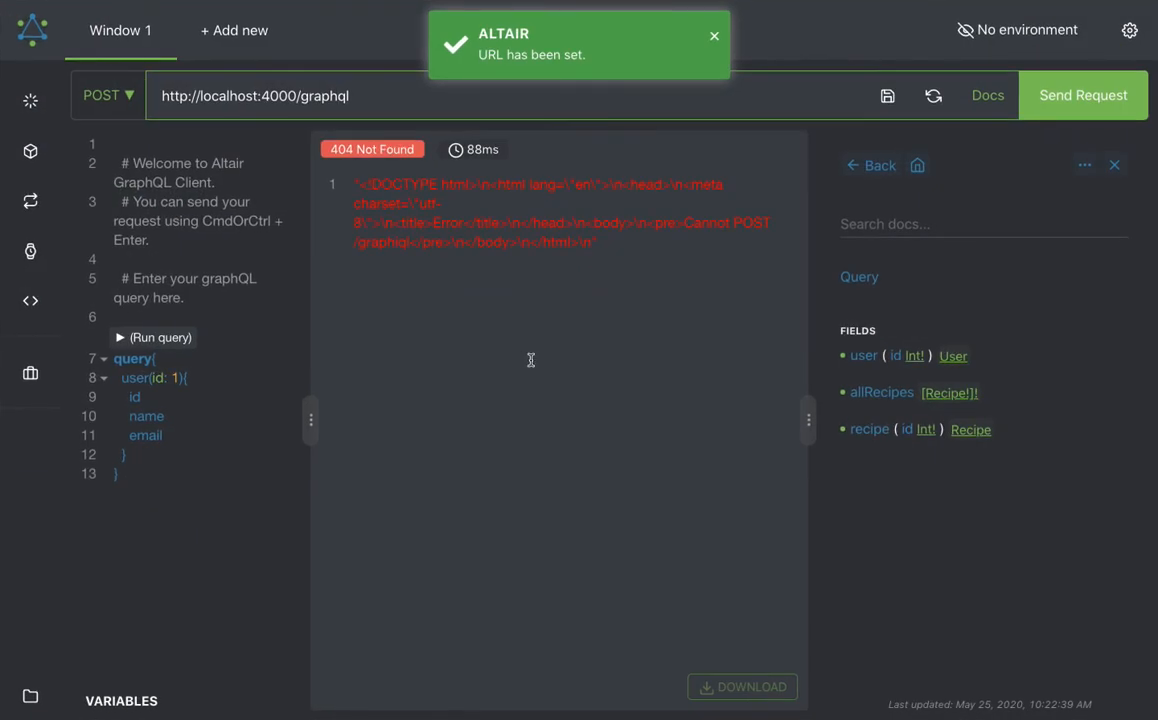
{"action": "left_click", "coordinate": [1082, 95]}
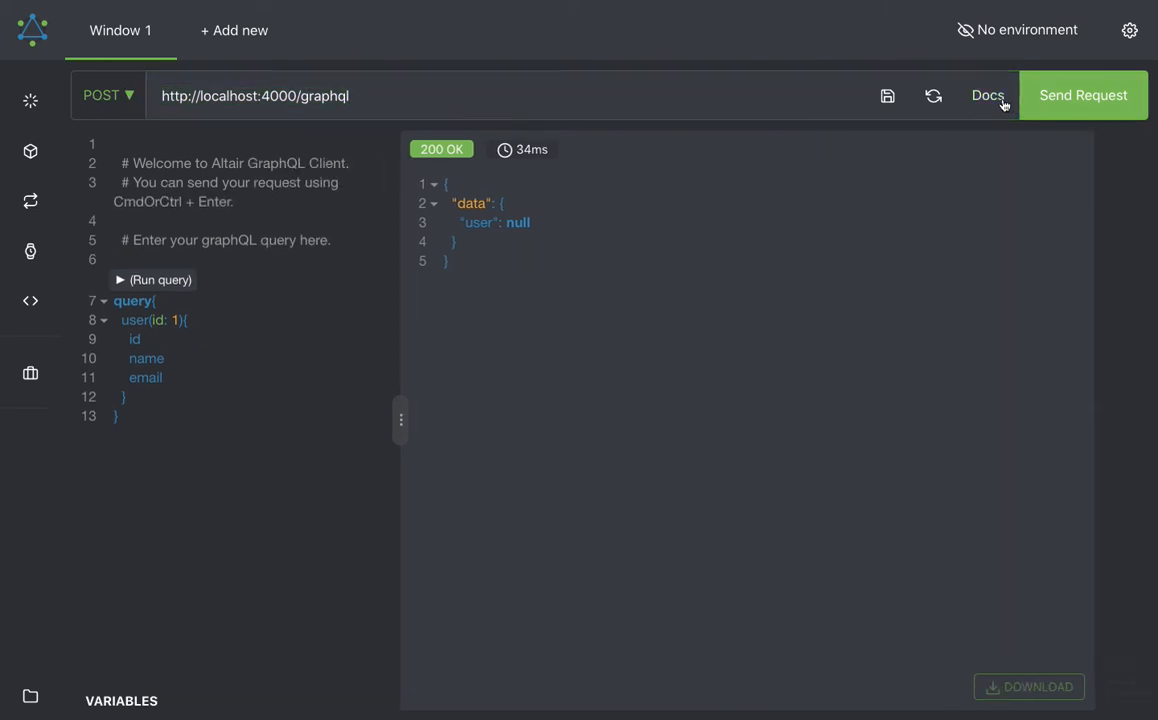
Step: Browse the schema docs and open the Query type's fields
{"action": "left_click", "coordinate": [972, 95]}
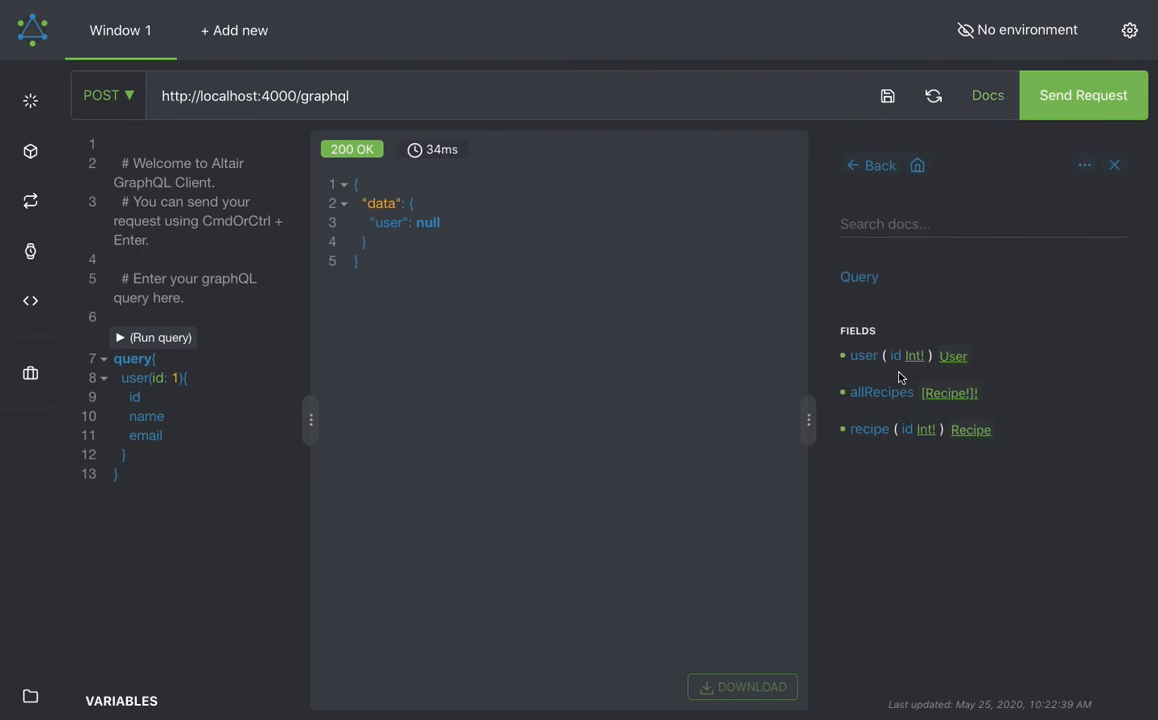
{"action": "left_click", "coordinate": [869, 165]}
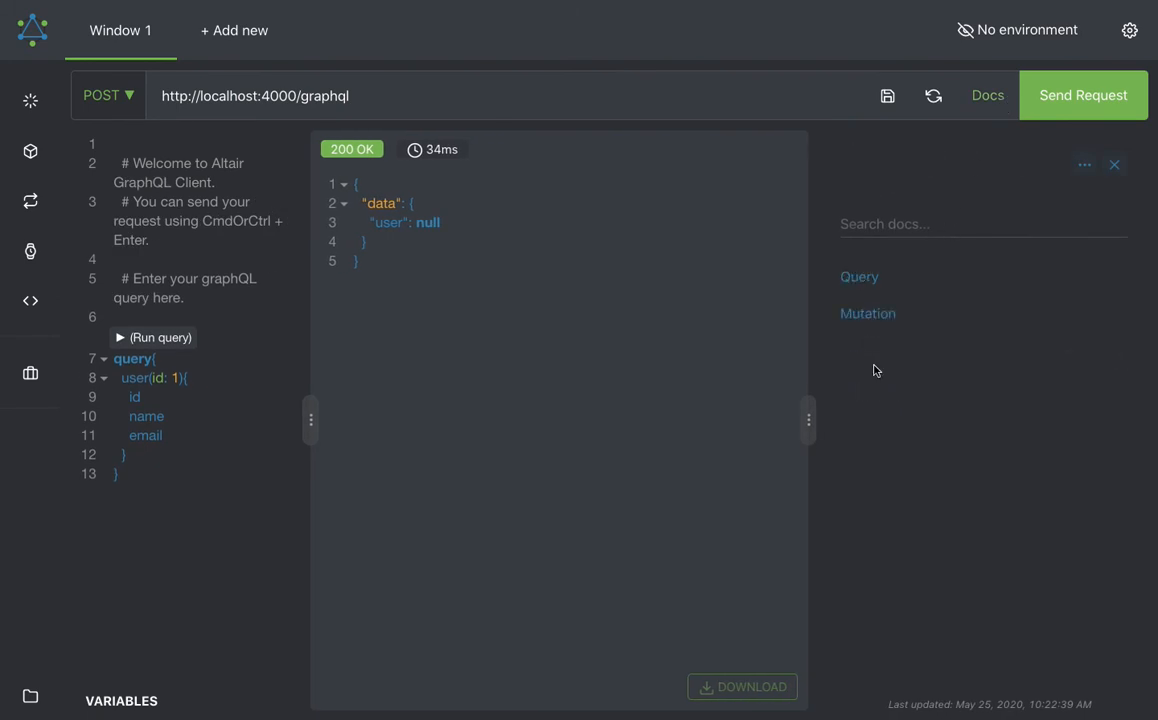
{"action": "mouse_move", "coordinate": [870, 349]}
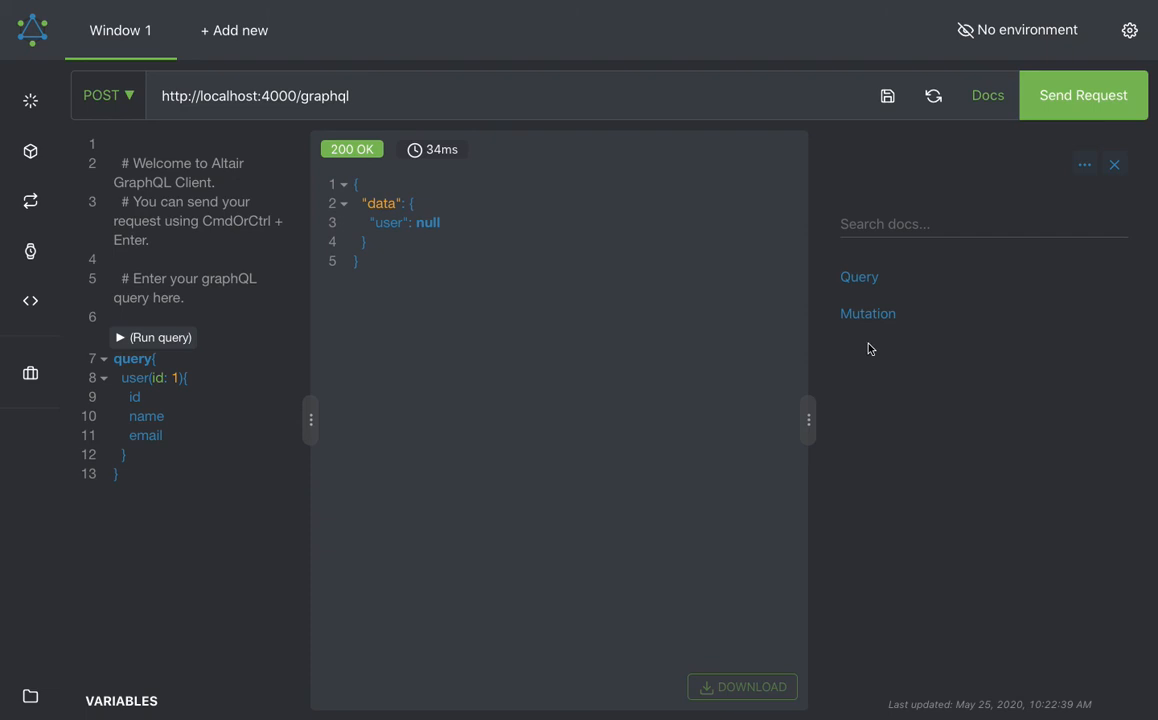
{"action": "left_click", "coordinate": [859, 277]}
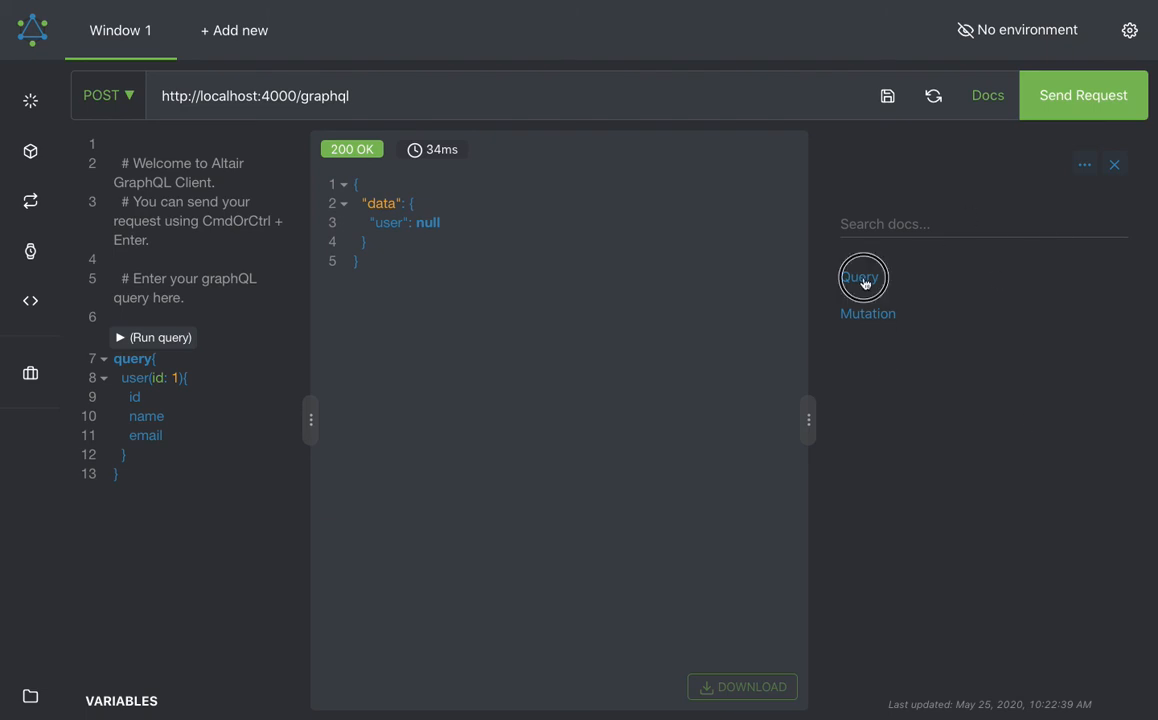
{"action": "left_click", "coordinate": [860, 278]}
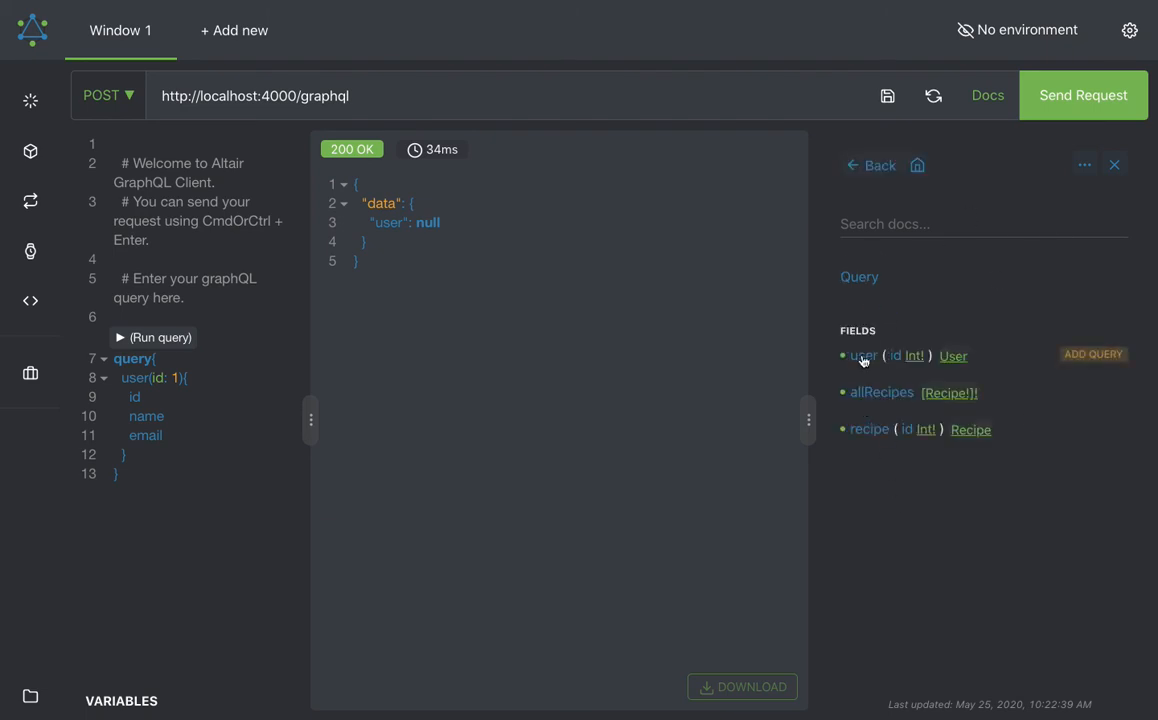
{"action": "mouse_move", "coordinate": [868, 429]}
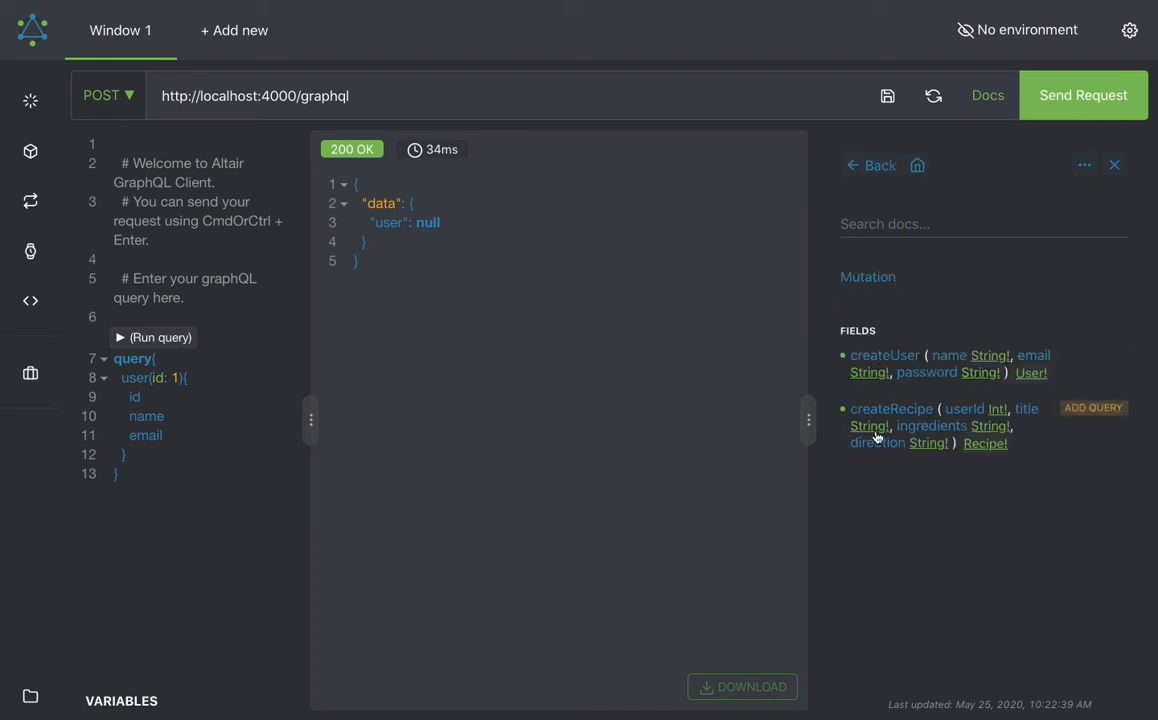
{"action": "left_click", "coordinate": [869, 165]}
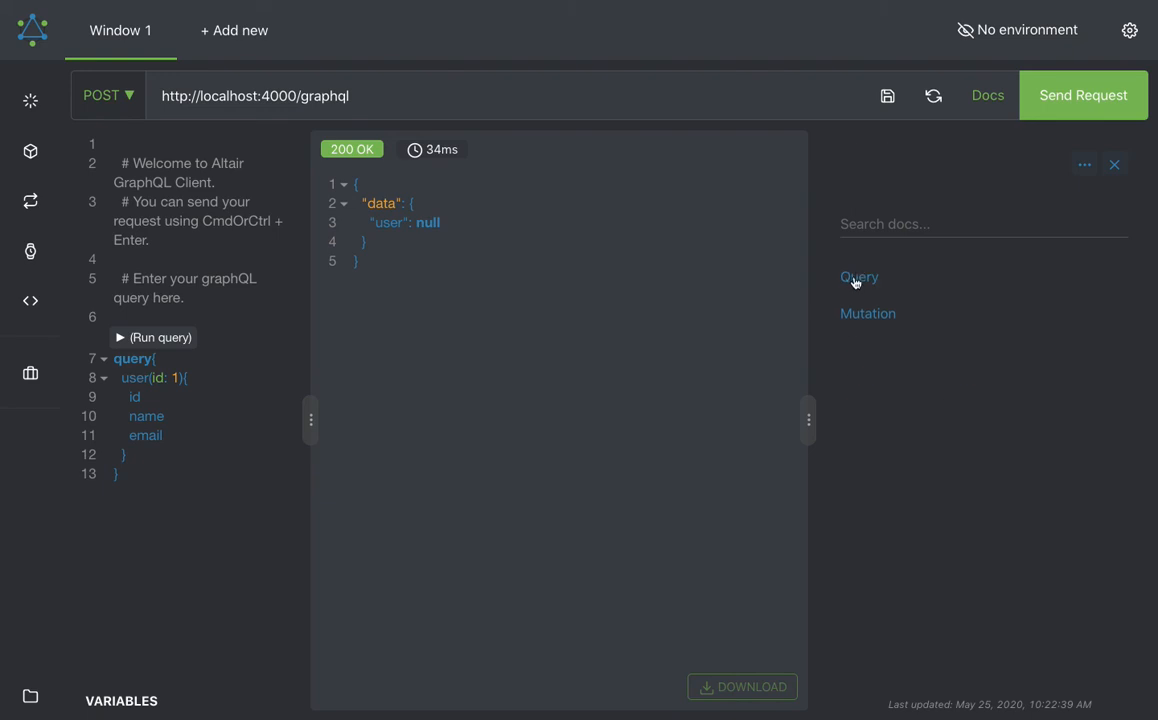
{"action": "left_click", "coordinate": [858, 277]}
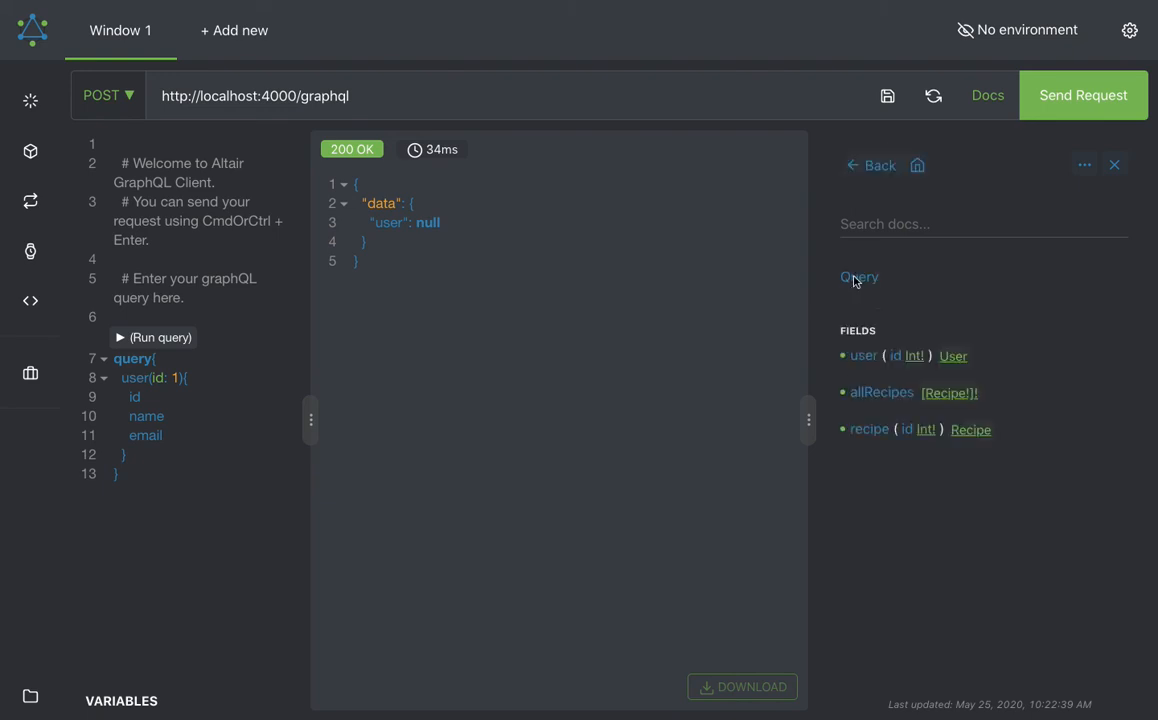
Step: Add allRecipes, inspect the Recipe type, then add a createUser mutation from Mutation docs
{"action": "left_click", "coordinate": [1092, 391]}
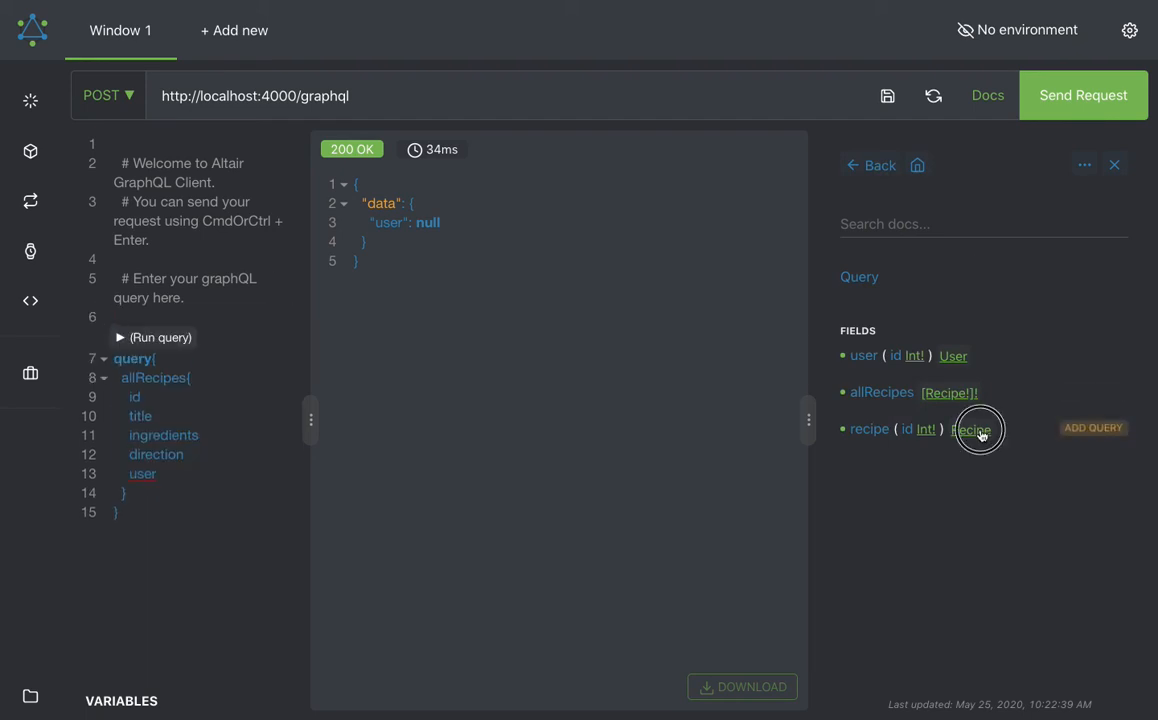
{"action": "left_click", "coordinate": [969, 428]}
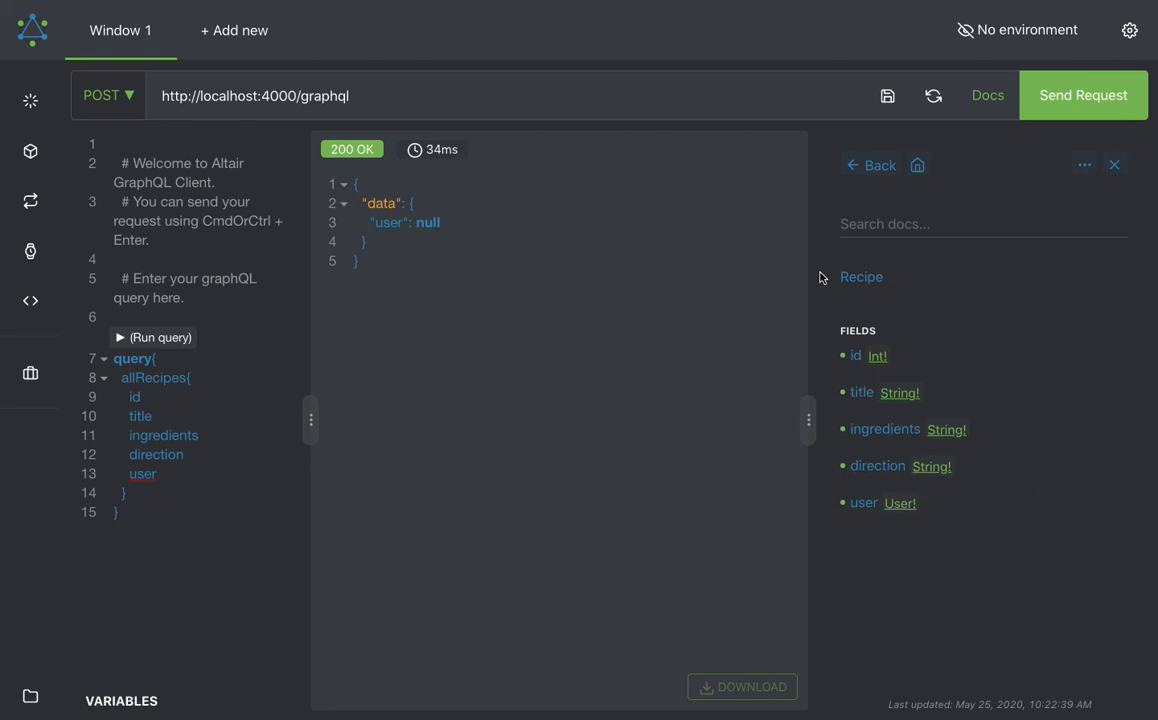
{"action": "left_click", "coordinate": [869, 165]}
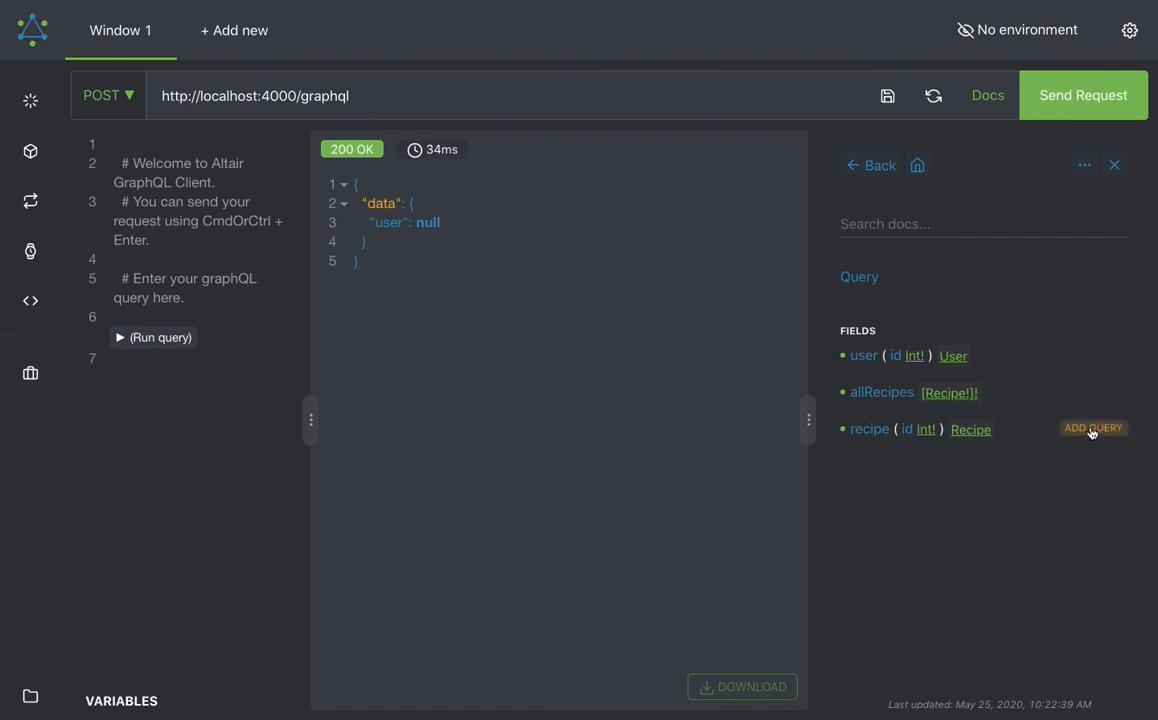
{"action": "left_click", "coordinate": [1092, 428]}
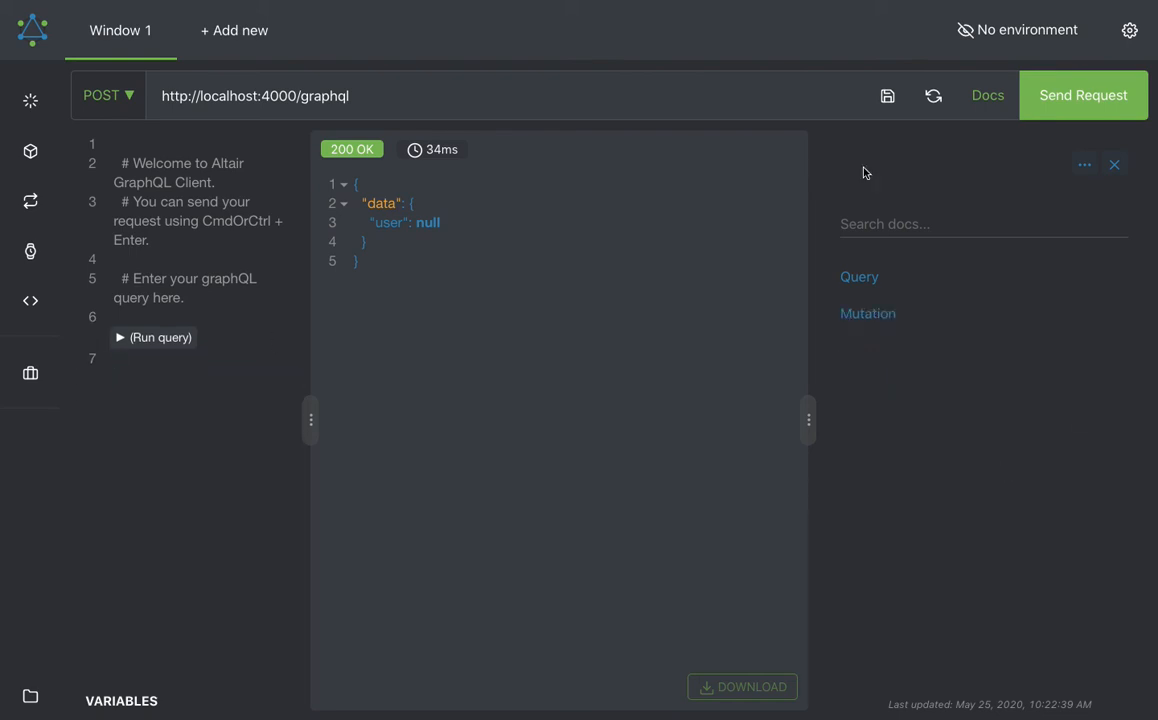
{"action": "left_click", "coordinate": [867, 313]}
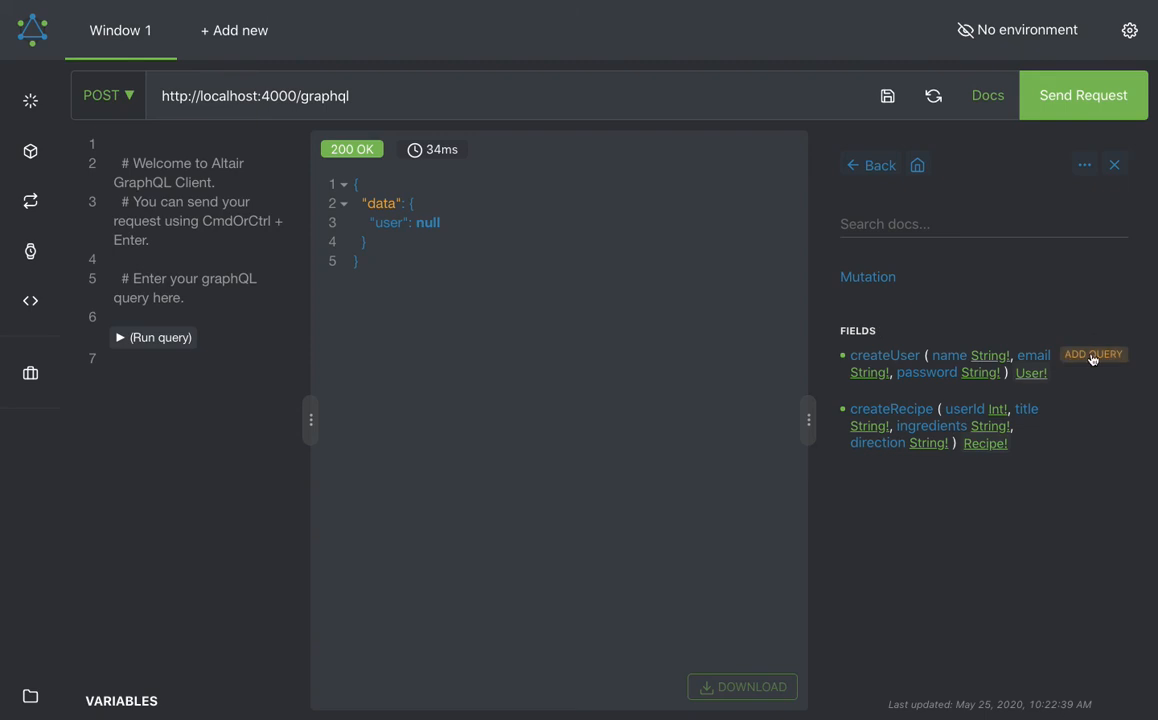
{"action": "left_click", "coordinate": [1092, 354]}
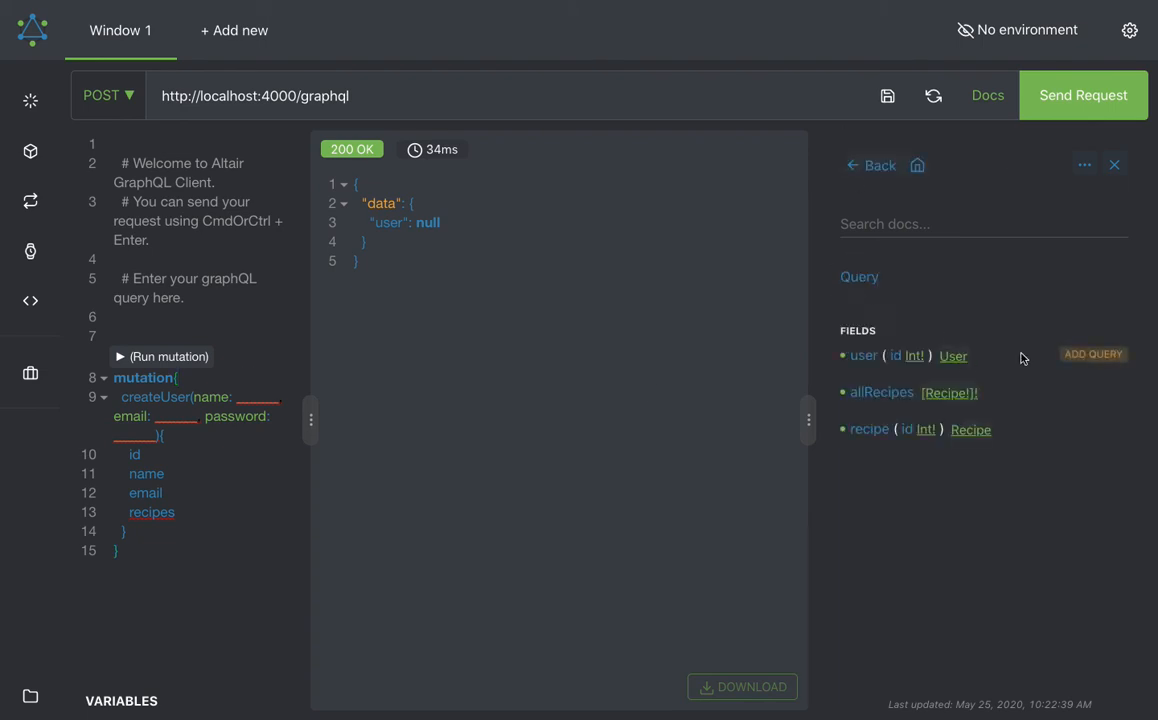
Step: Replace the mutation with a user(id: 1) query, send it, and return to docs root
{"action": "left_click", "coordinate": [1092, 354]}
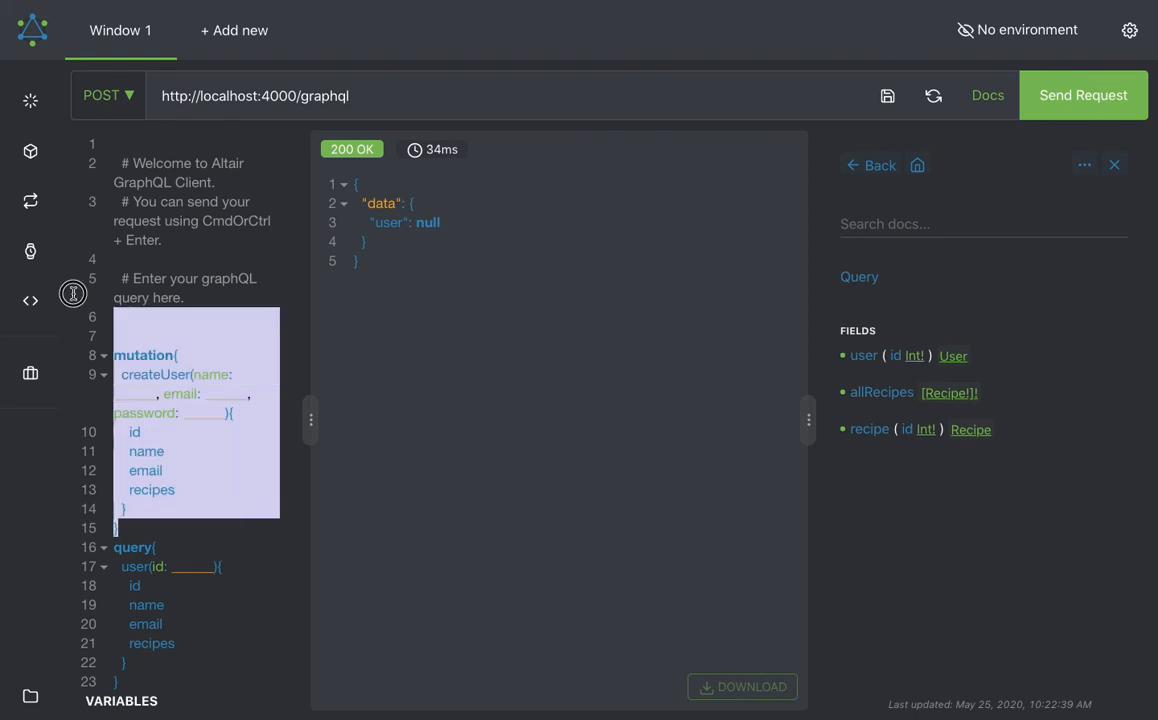
{"action": "key", "text": "Delete"}
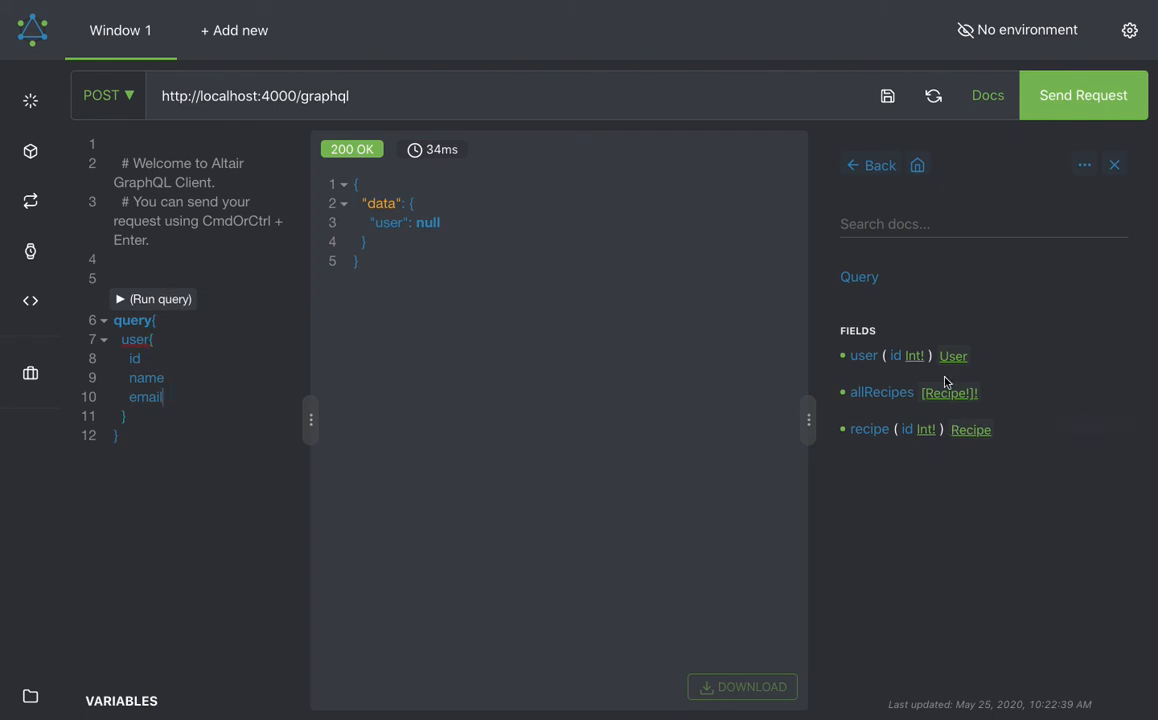
{"action": "mouse_move", "coordinate": [180, 362]}
{"action": "type", "text": "("}
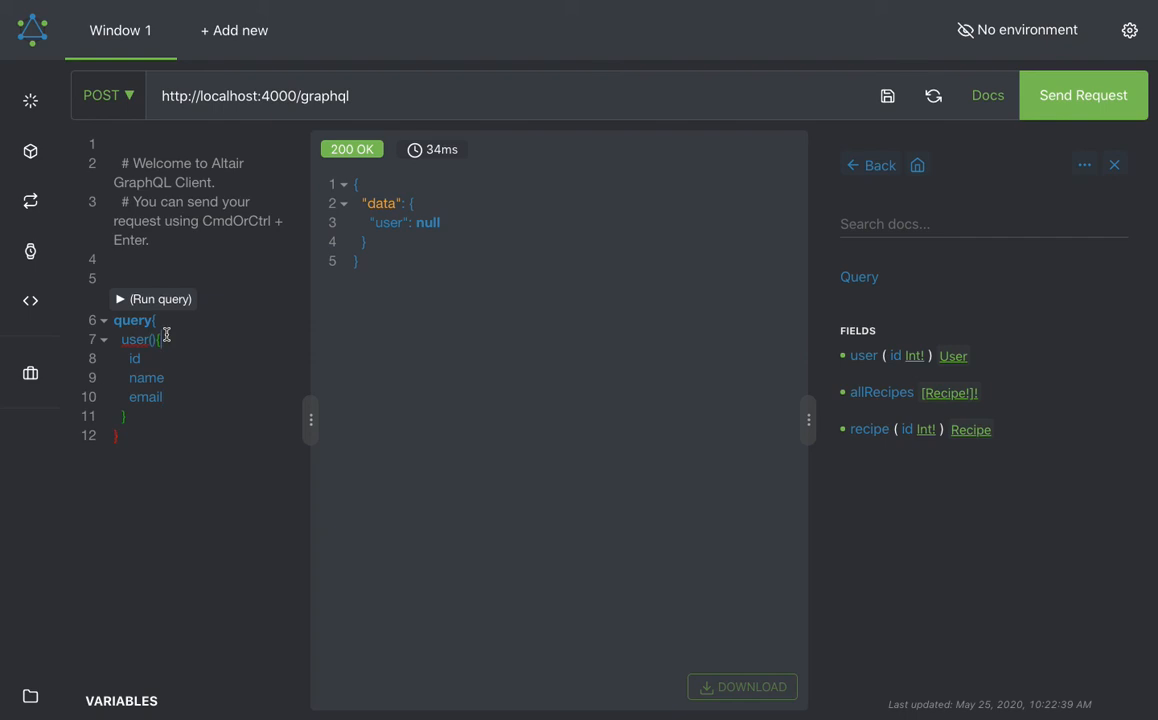
{"action": "type", "text": "id: 1"}
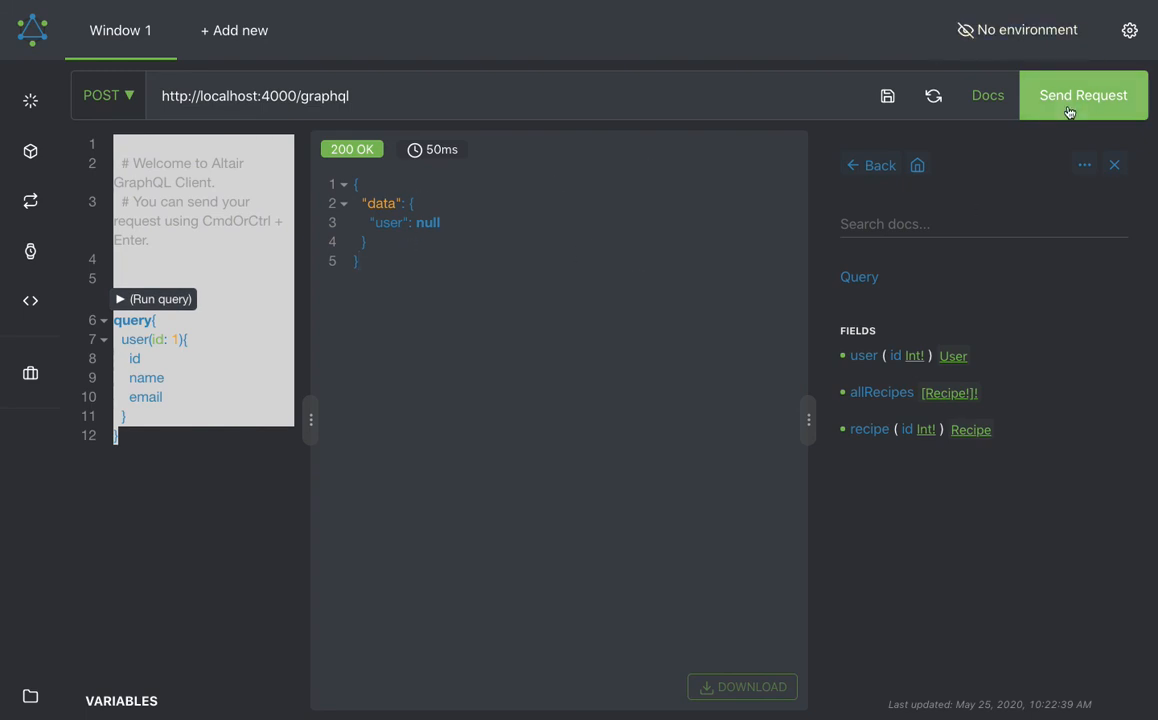
{"action": "left_click", "coordinate": [1083, 95]}
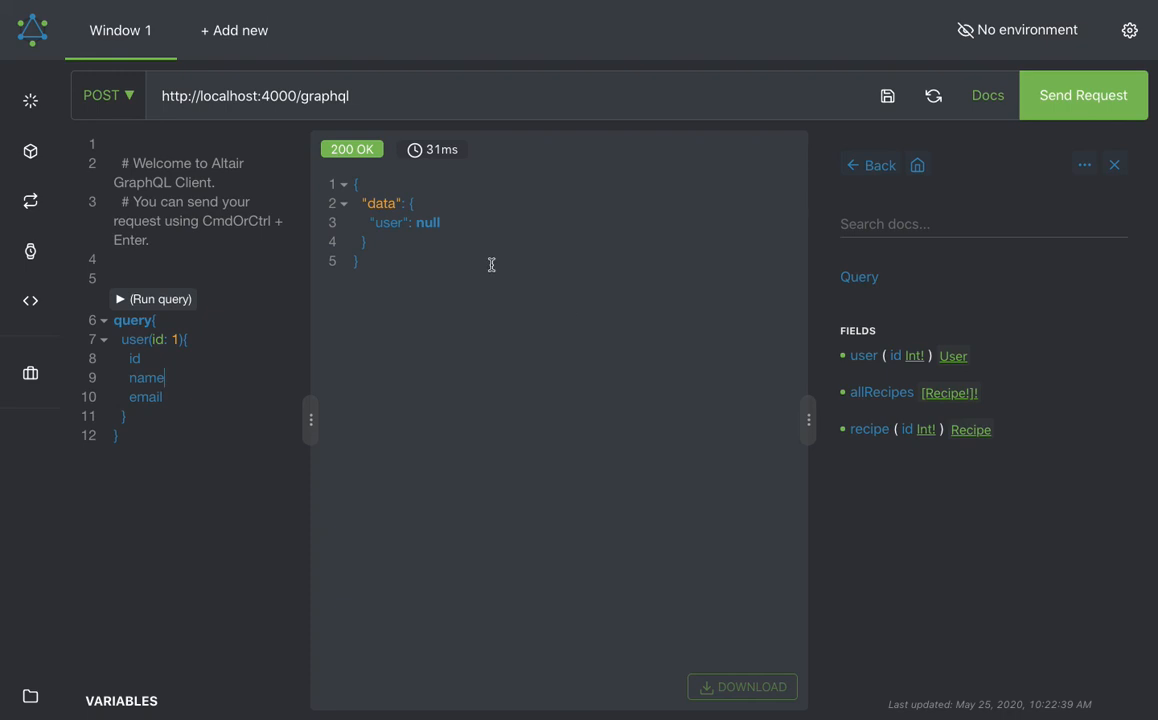
{"action": "left_click", "coordinate": [869, 165]}
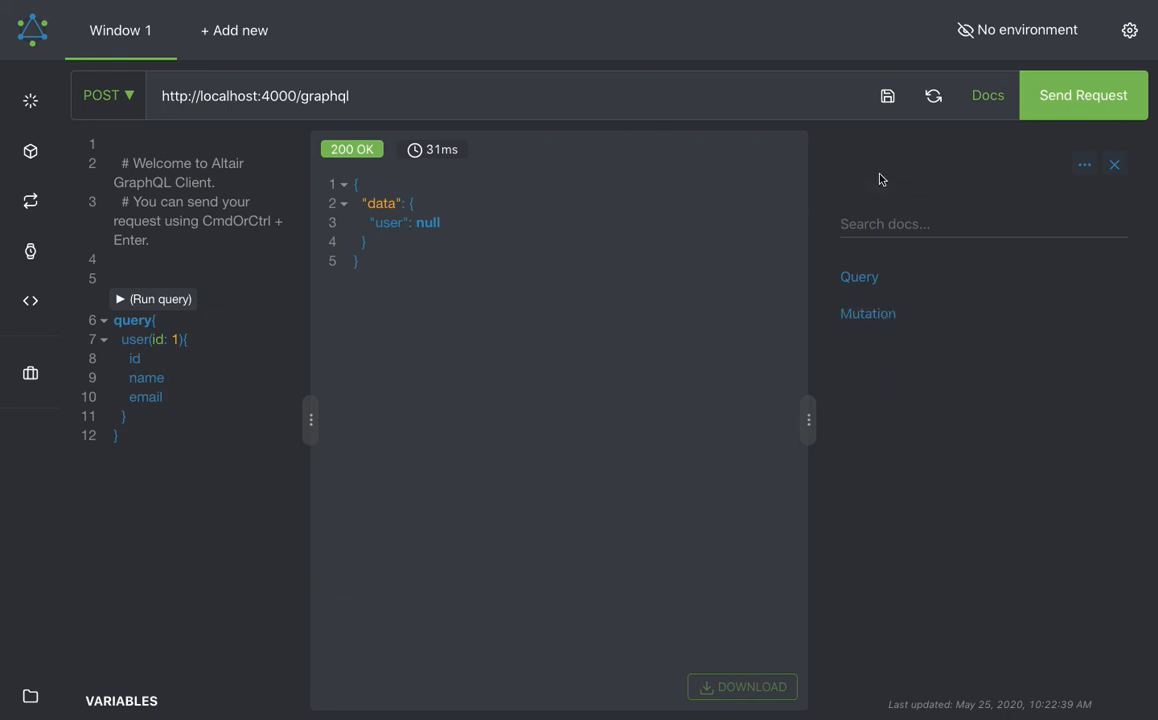
{"action": "left_click", "coordinate": [858, 277]}
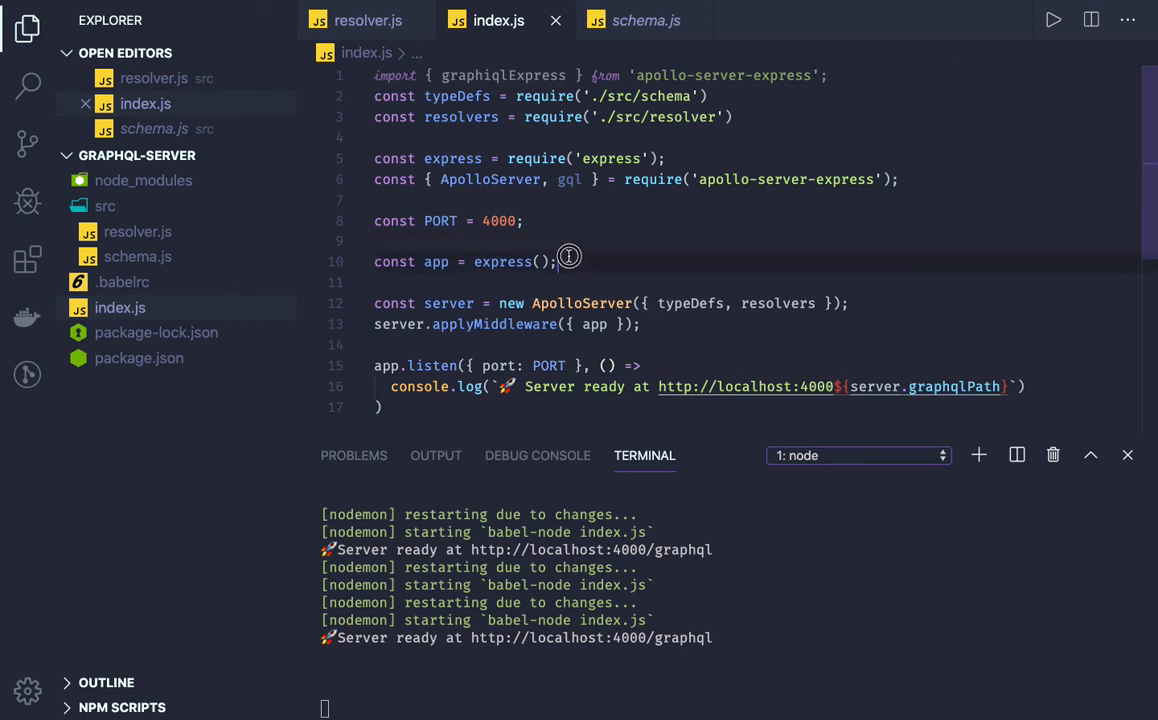
{"action": "mouse_move", "coordinate": [594, 324]}
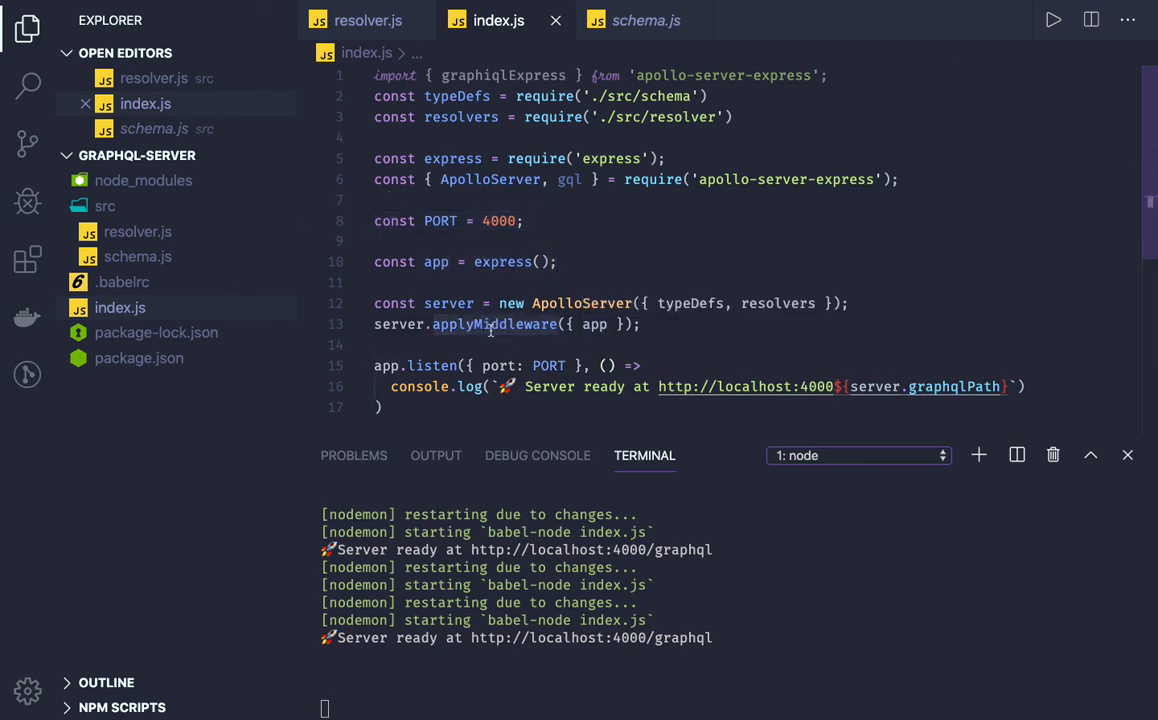
{"action": "mouse_move", "coordinate": [565, 197]}
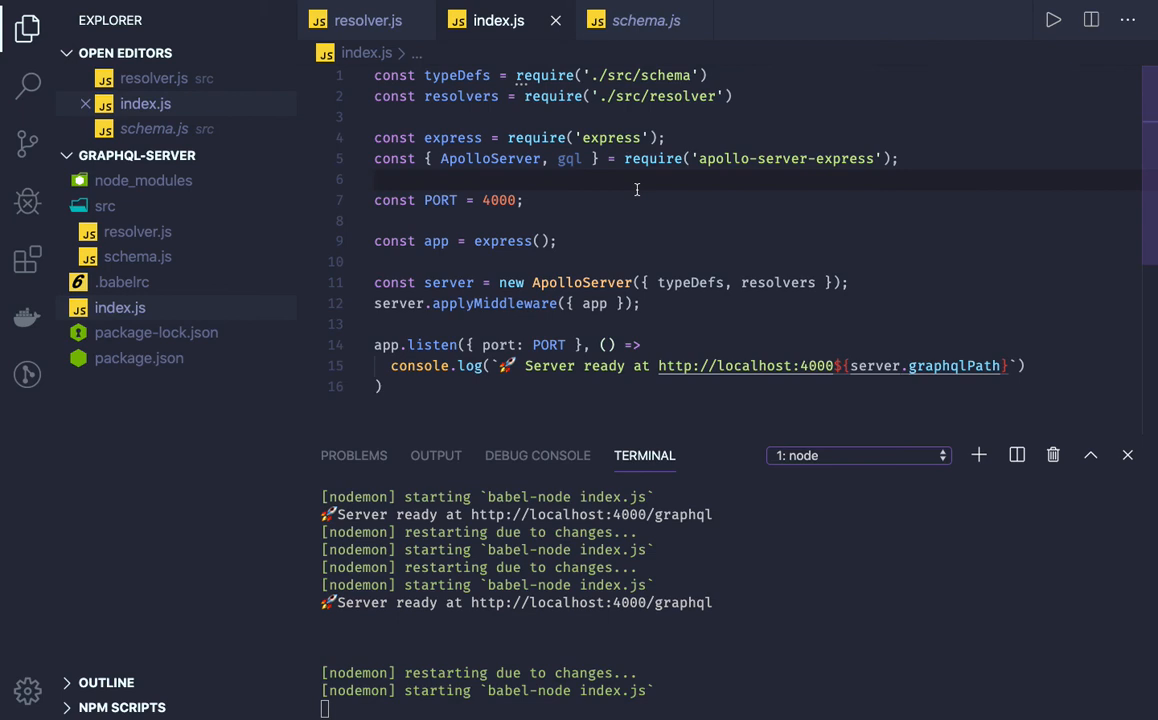
Step: Scroll through index.js to find the graphiqlExpress import line
{"action": "scroll", "scroll_direction": "down", "scroll_amount": 3}
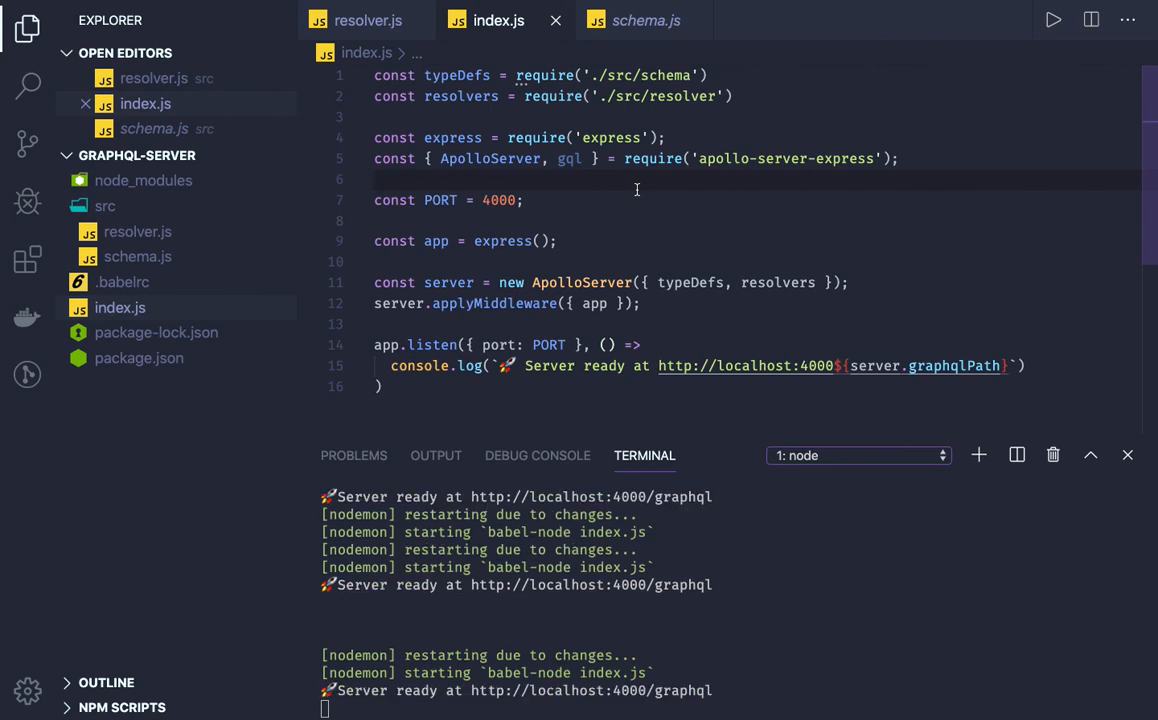